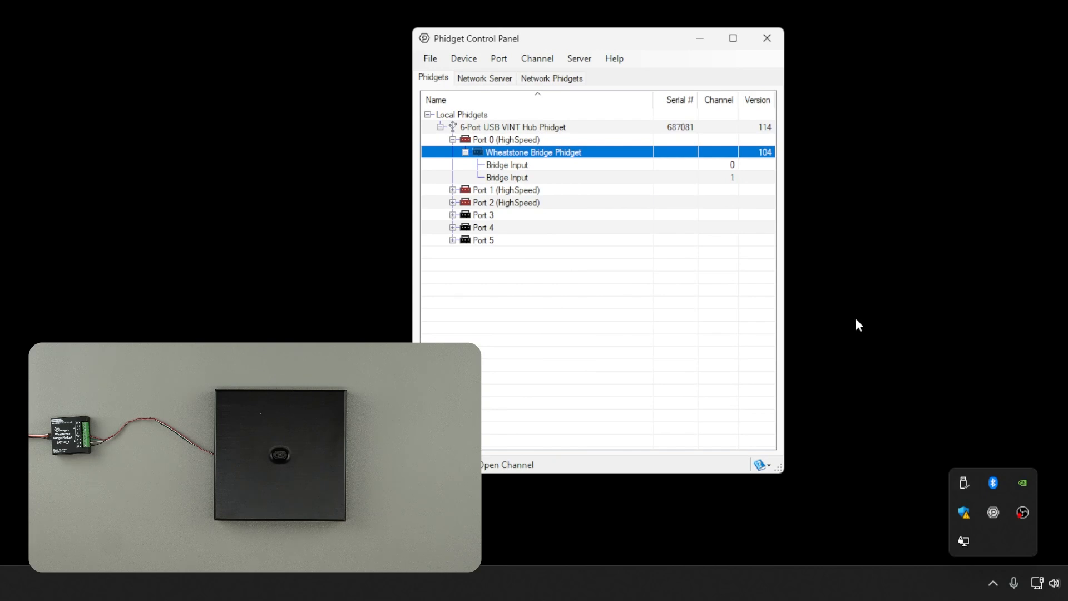
mouse_move(639, 159)
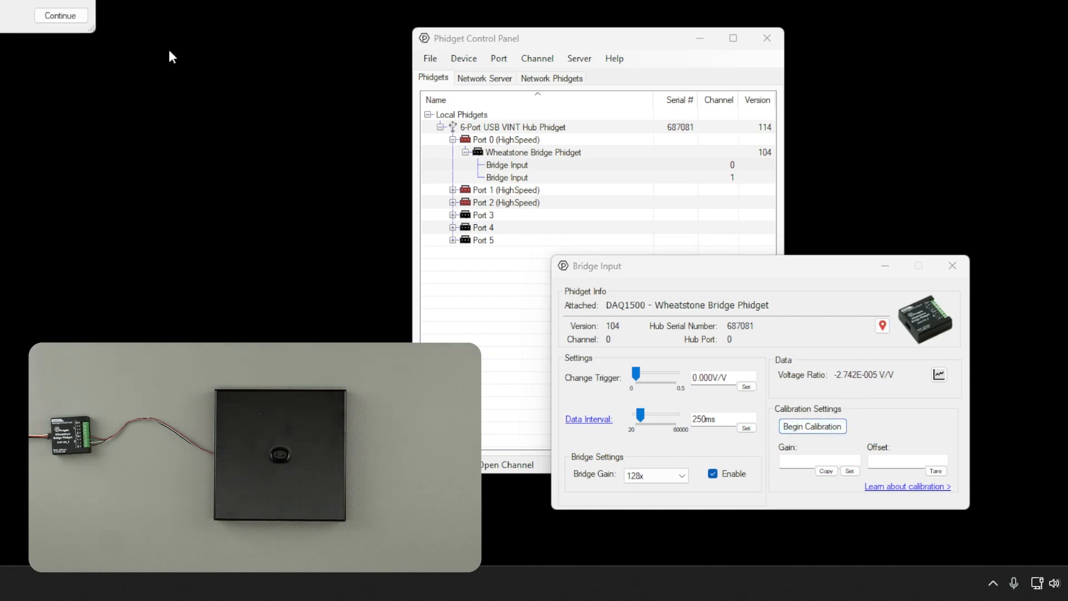
Begin the load cell calibration and accept the zero-load reading with no weight applied
left_click(812, 426)
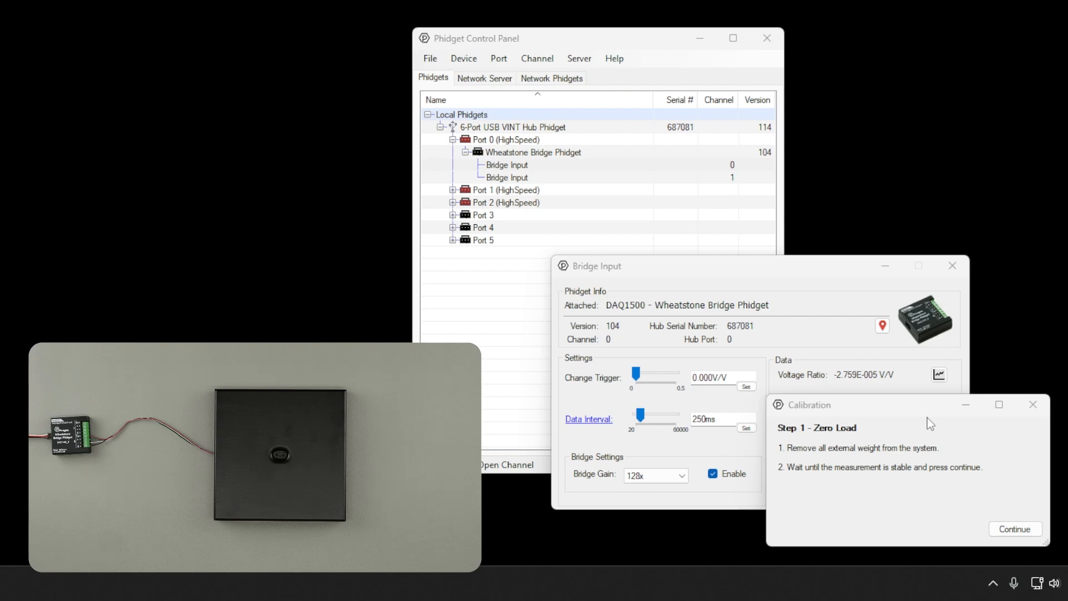
left_click(1015, 529)
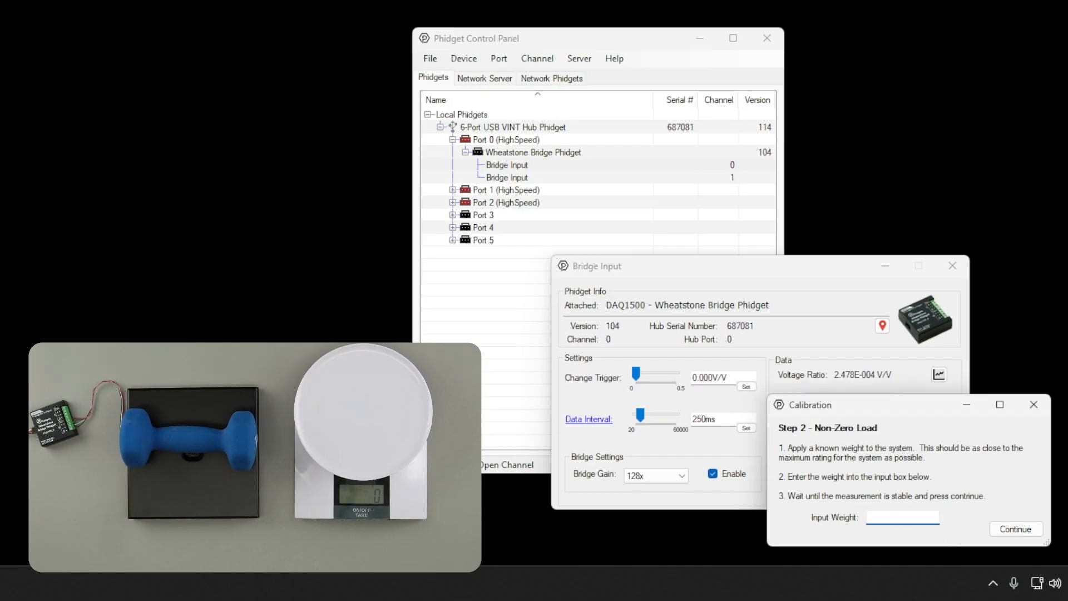
Enter 1357 as the known input weight and accept the non-zero load measurement
type("1357")
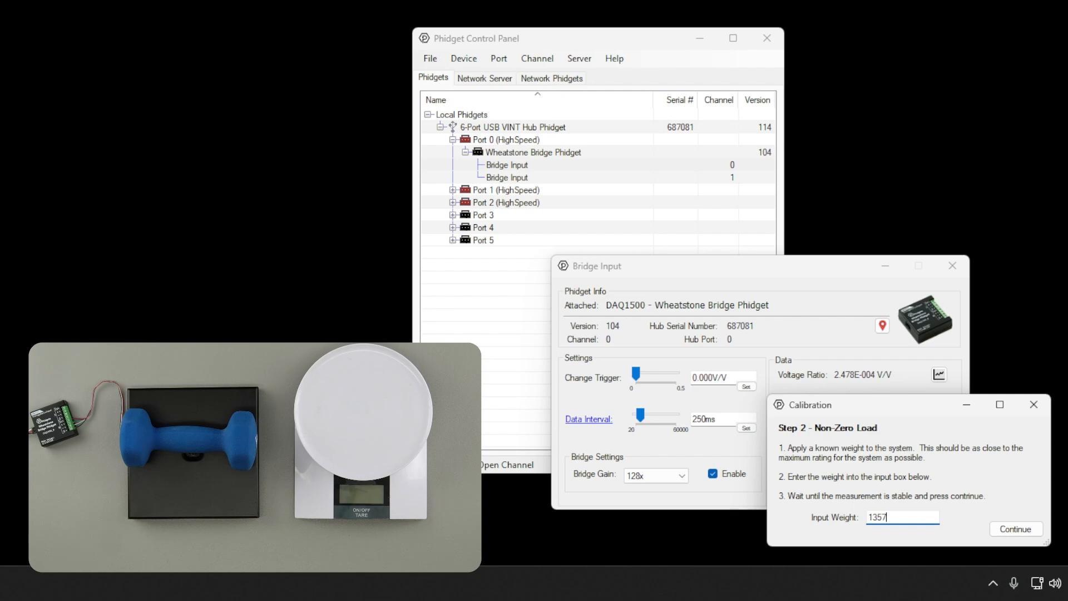
left_click(1016, 528)
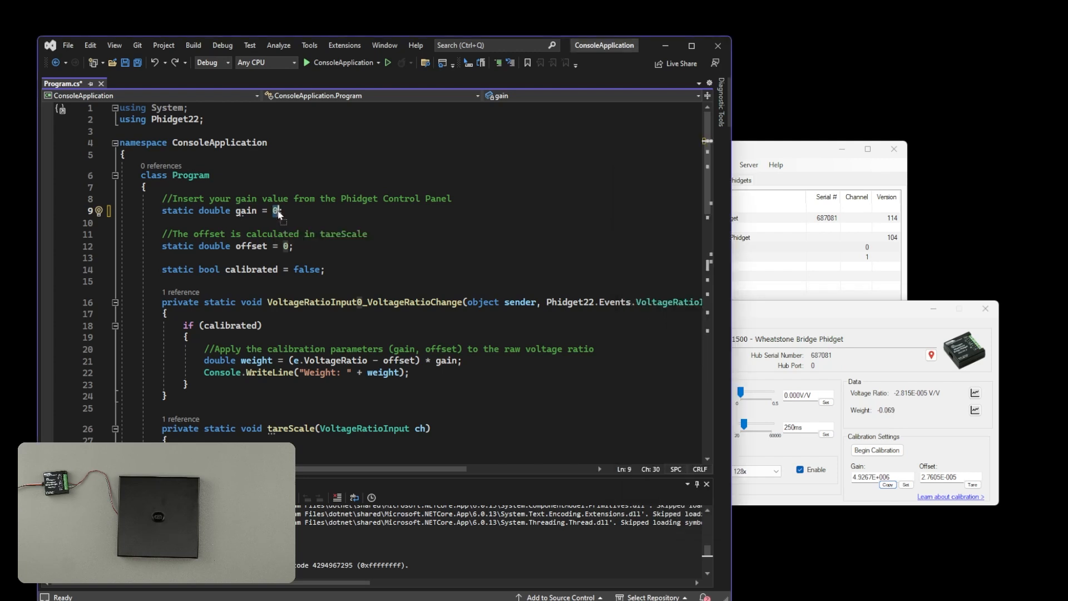
Set gain to 4926700 in Program.cs and start the console application
type("4926700")
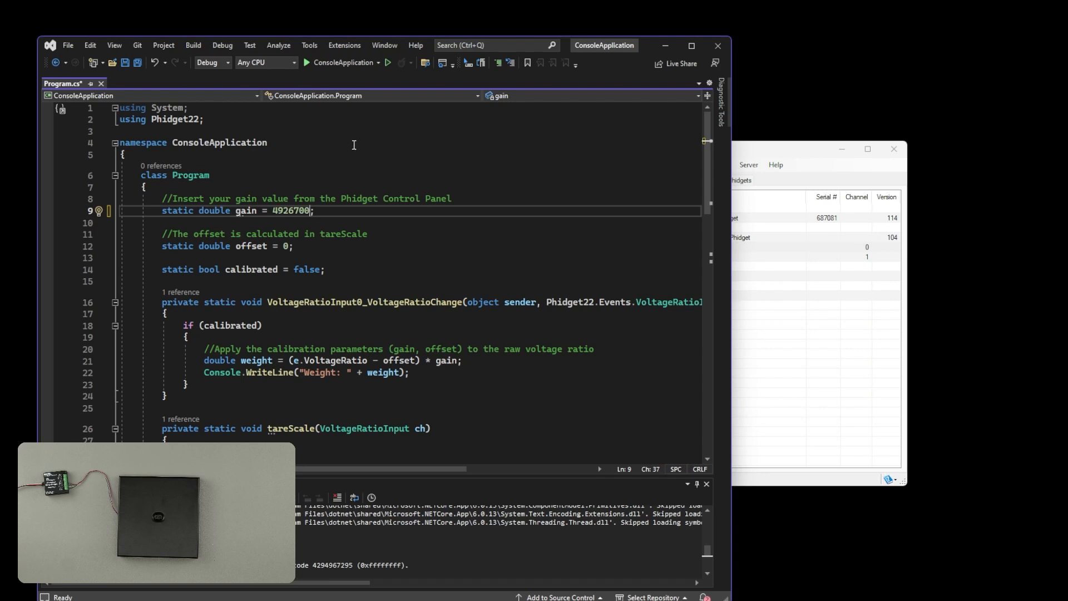
left_click(307, 63)
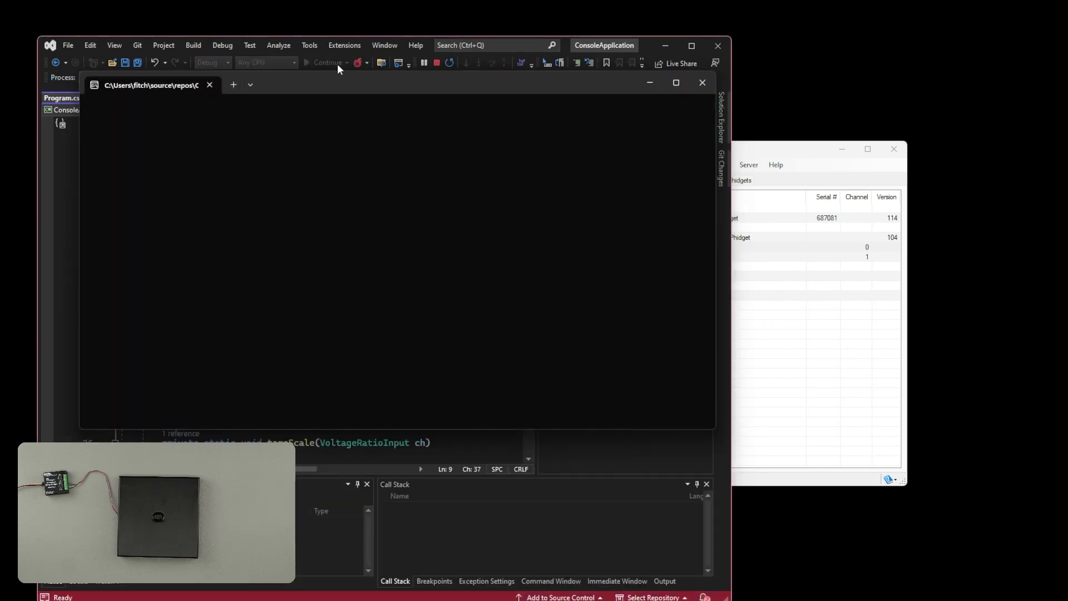